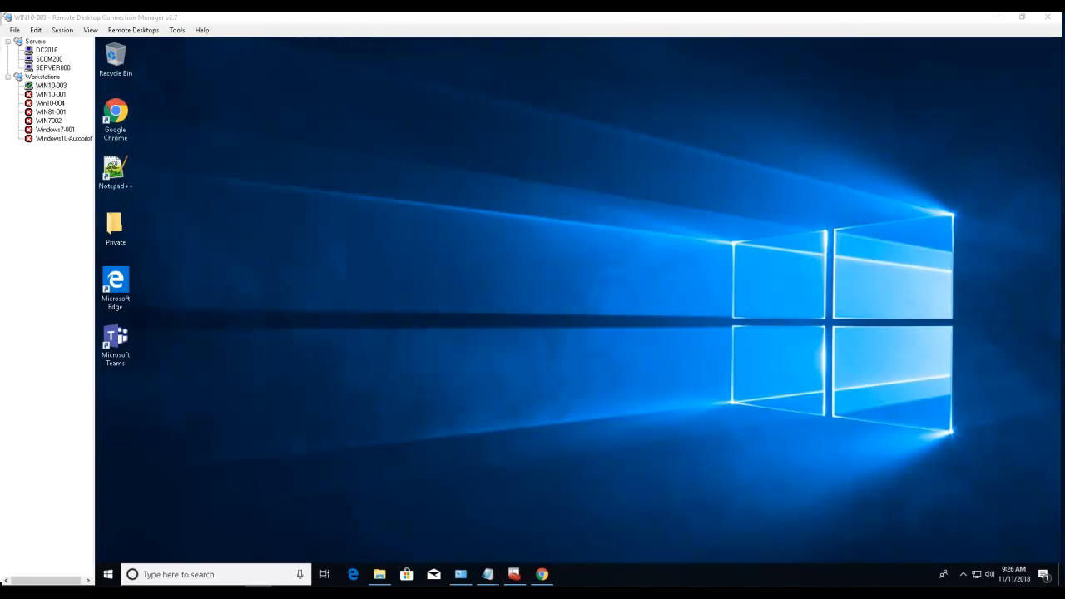
mouse_move(612, 348)
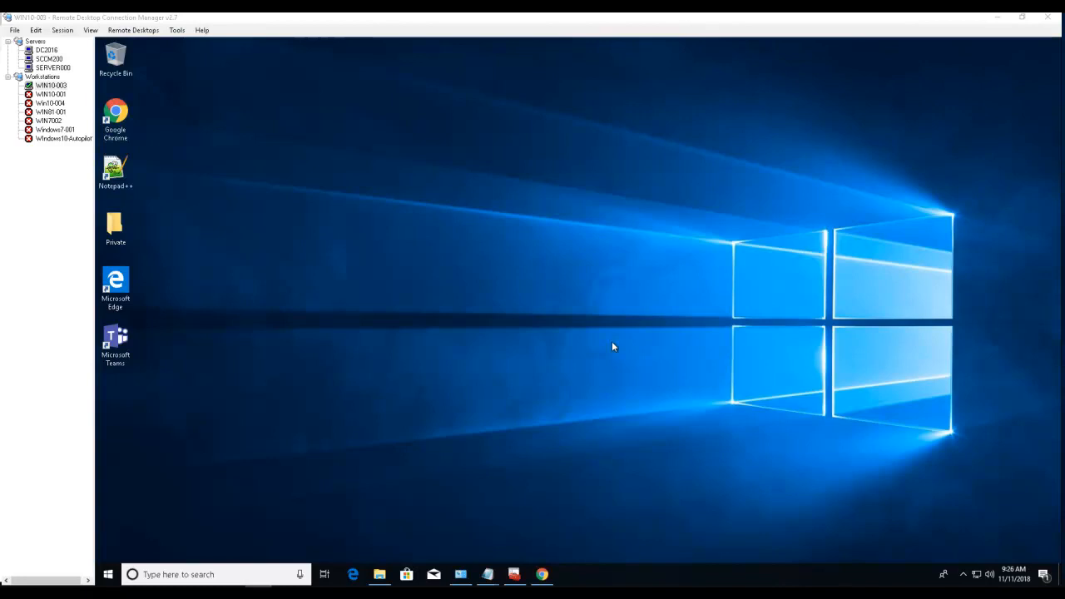
Launch Microsoft Teams from the desktop shortcut
left_click(115, 343)
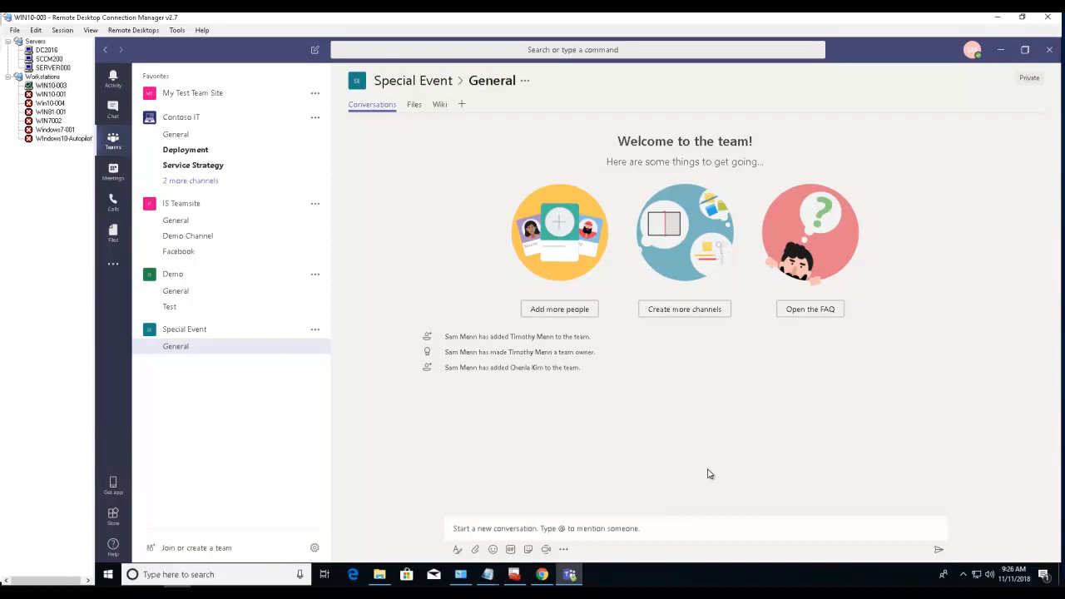
mouse_move(323, 306)
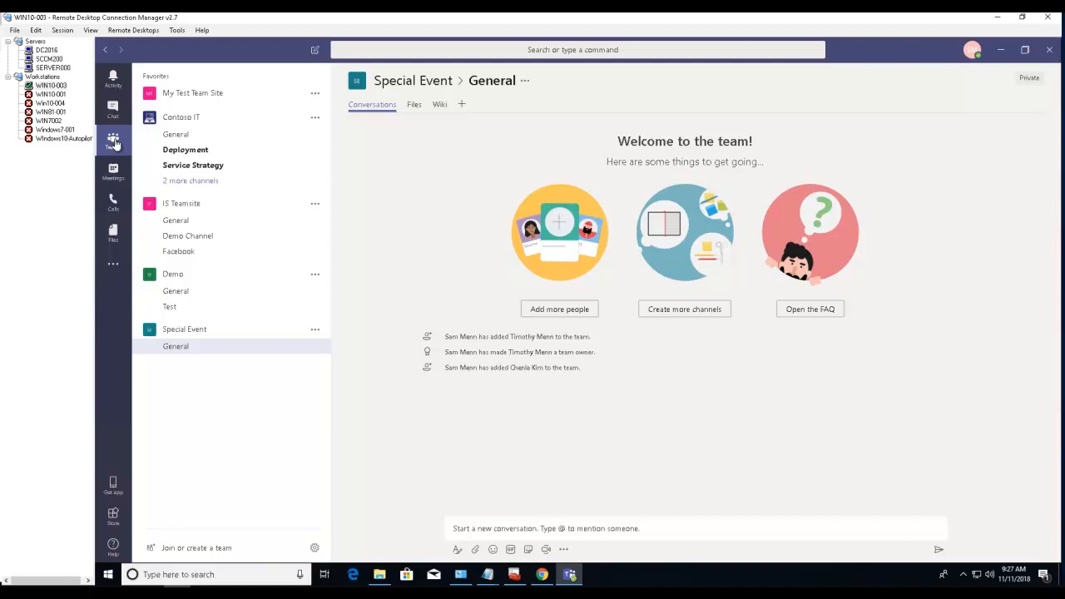
mouse_move(142, 175)
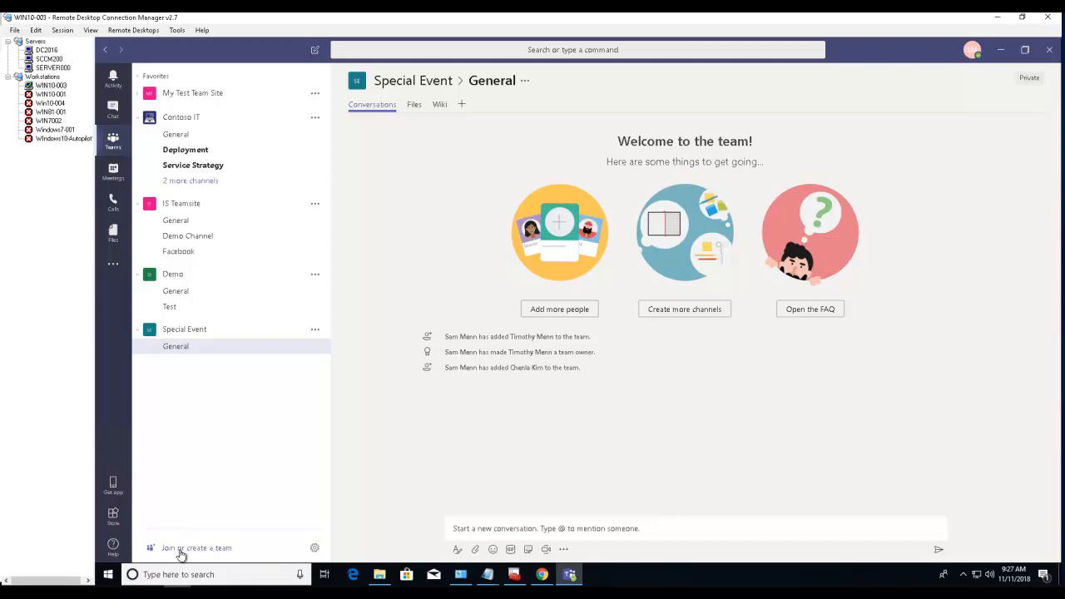
mouse_move(210, 553)
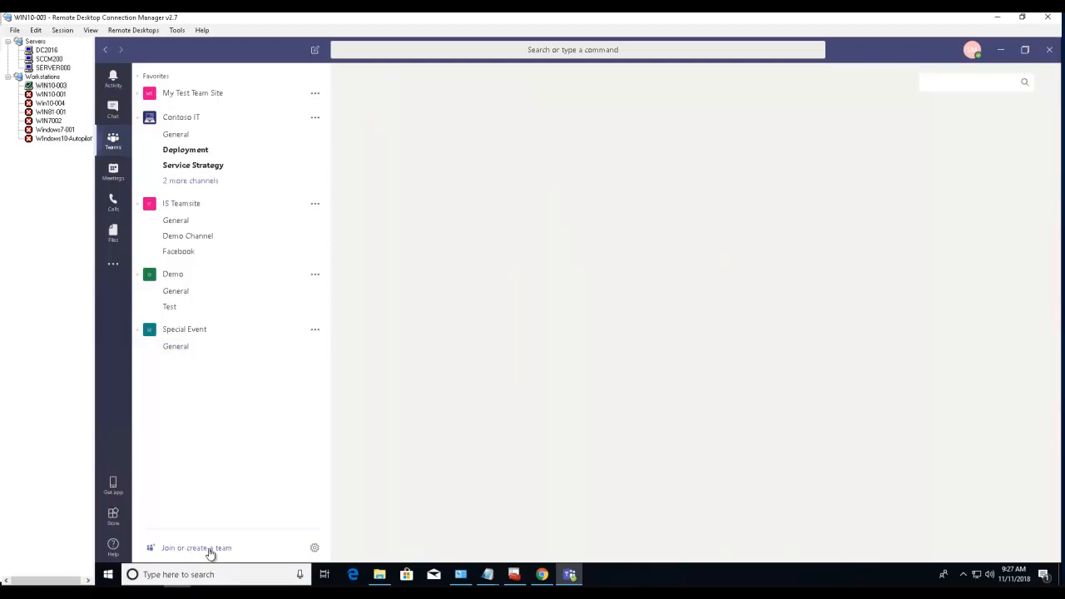
mouse_move(216, 548)
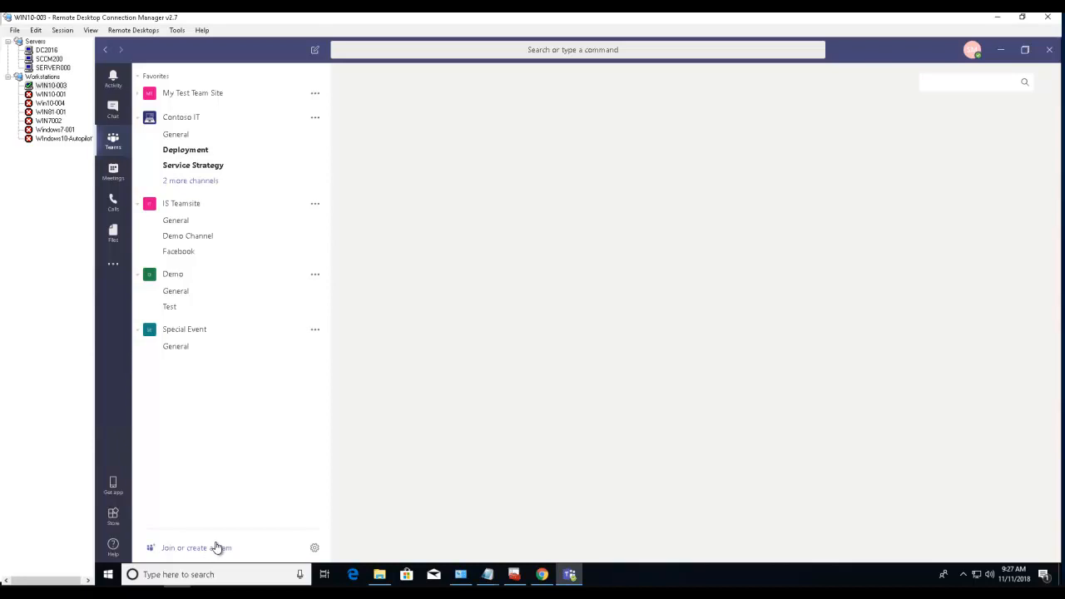
Go to the Join or create a team page from the bottom of the Teams list
left_click(196, 548)
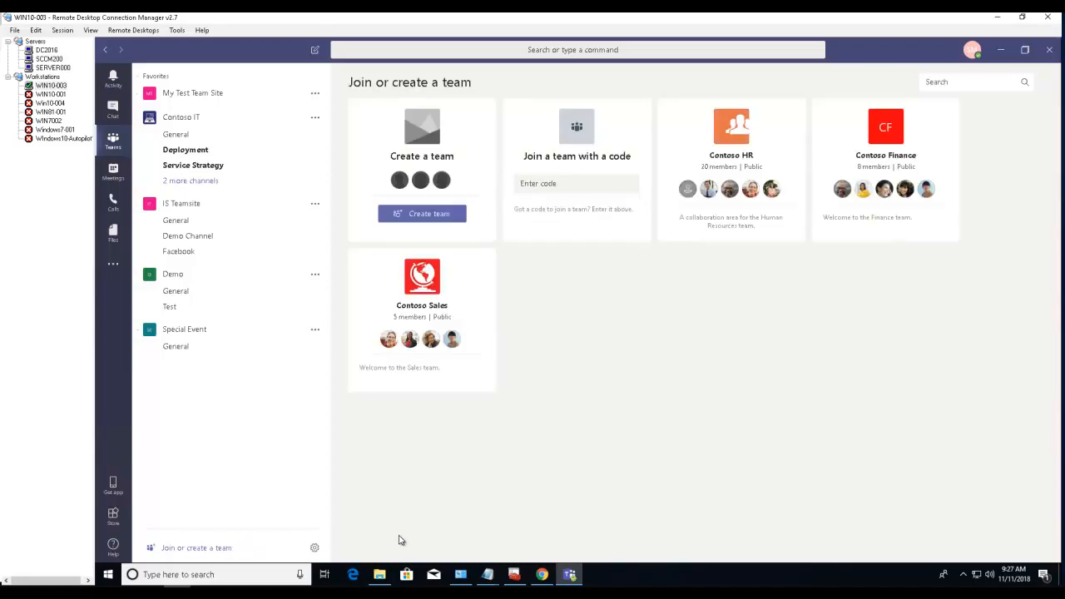
mouse_move(506, 503)
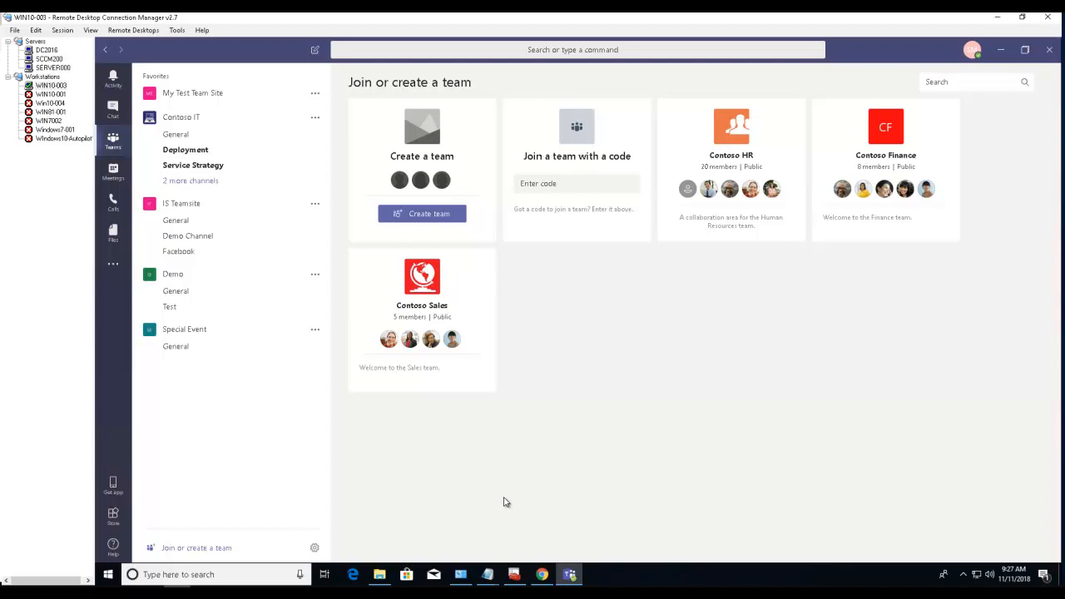
mouse_move(459, 239)
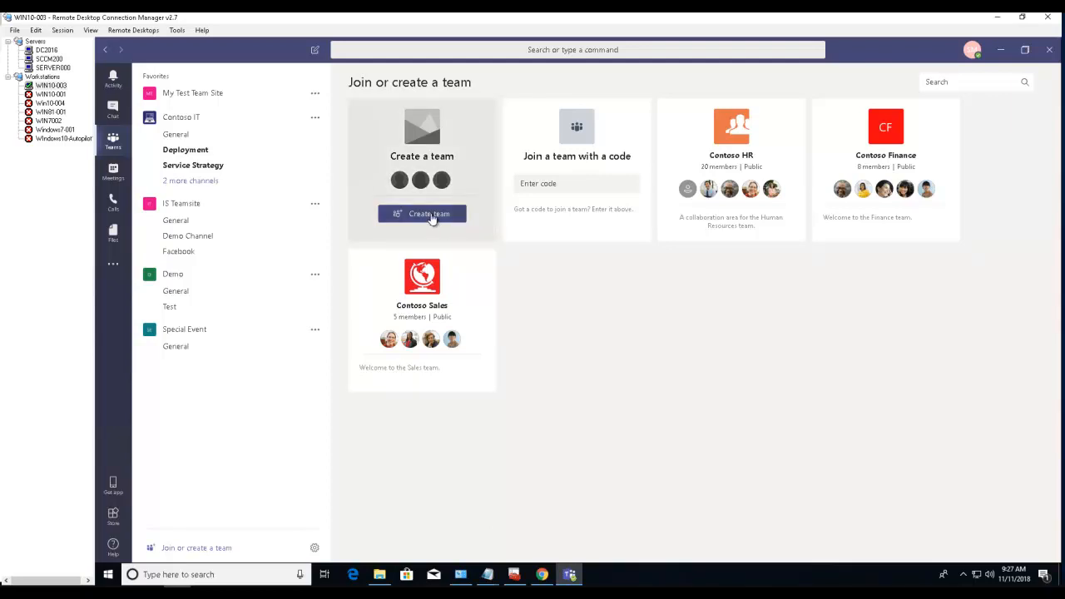
Create a new team from the existing Office 365 group HR Site
left_click(422, 213)
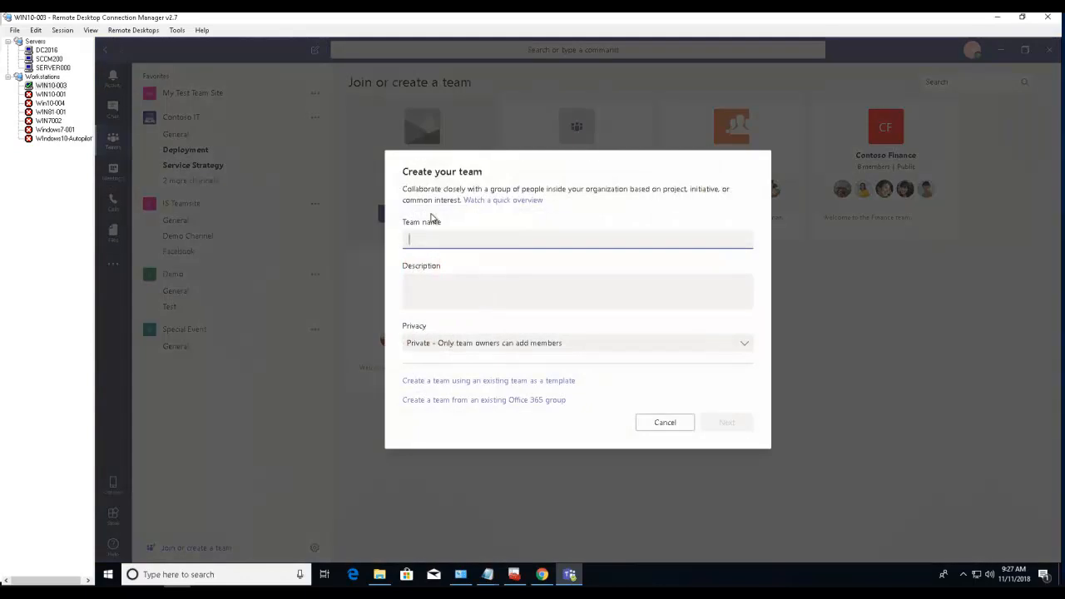
mouse_move(457, 366)
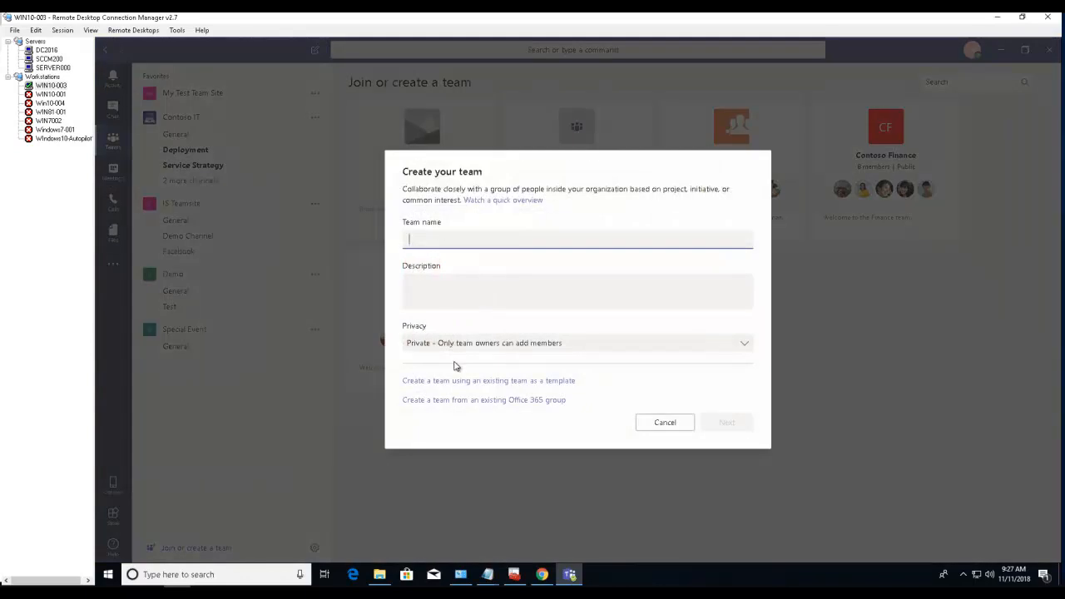
mouse_move(407, 390)
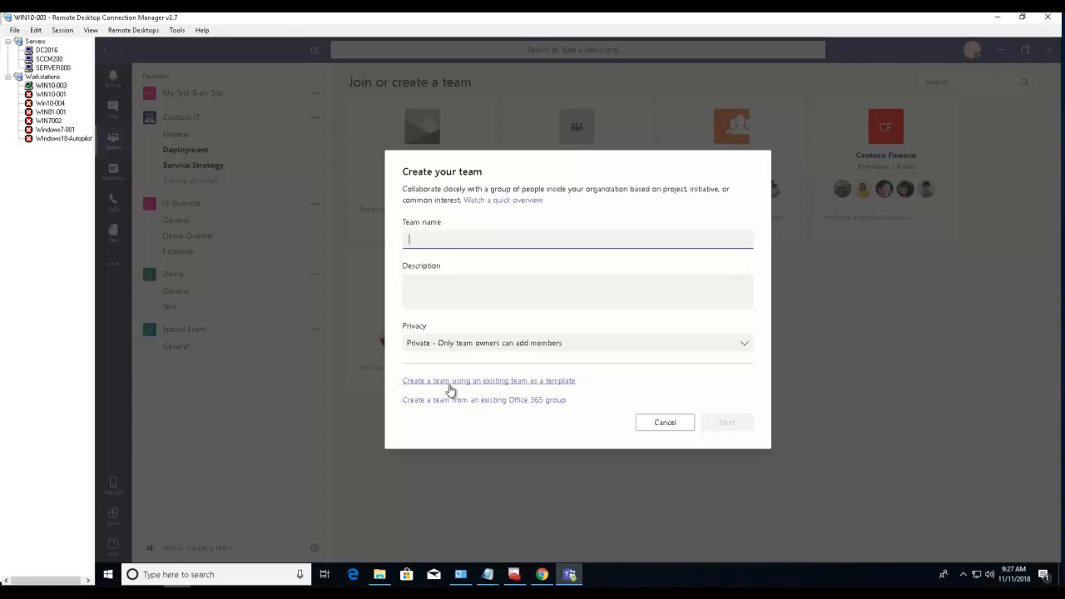
mouse_move(519, 388)
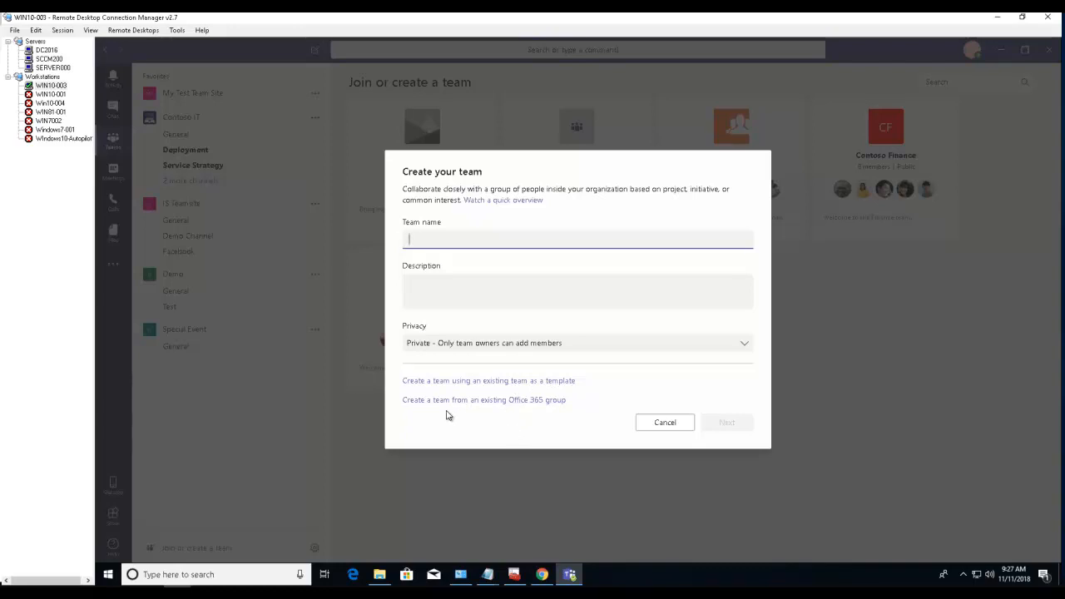
mouse_move(466, 404)
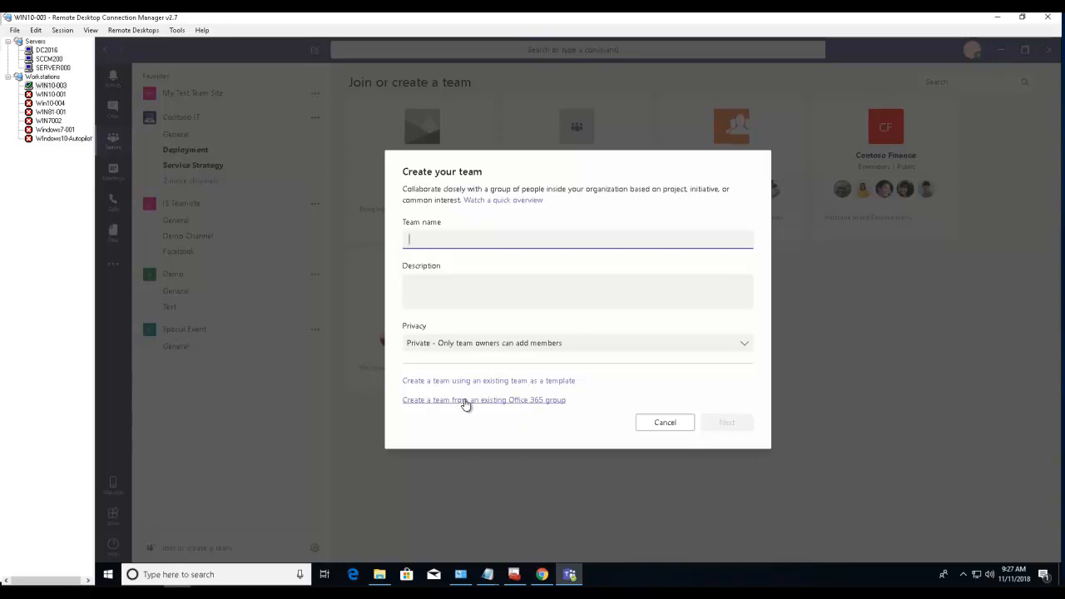
left_click(483, 400)
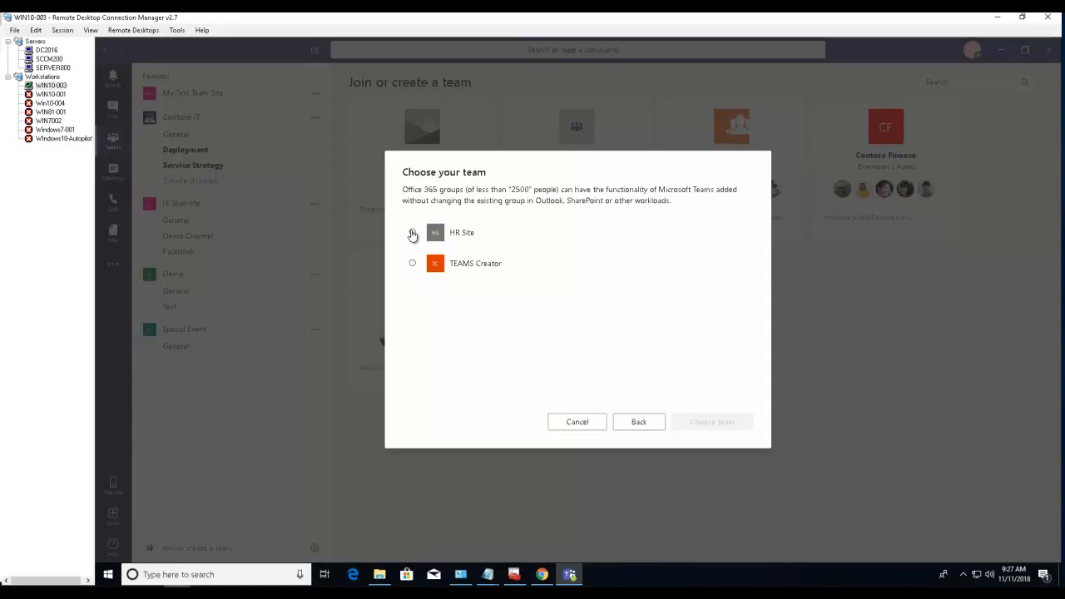
left_click(413, 233)
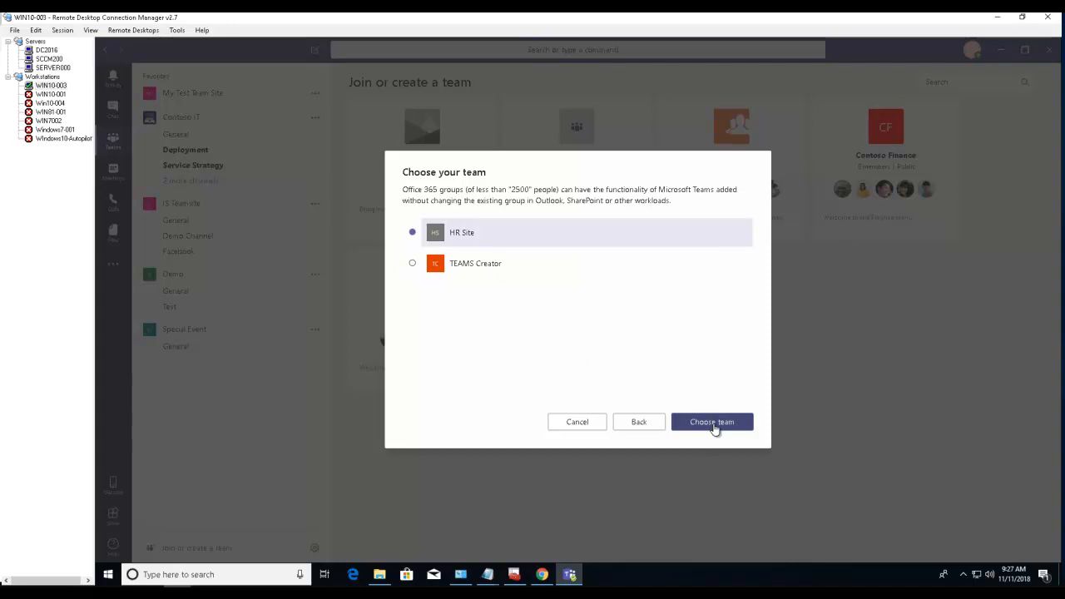
left_click(712, 423)
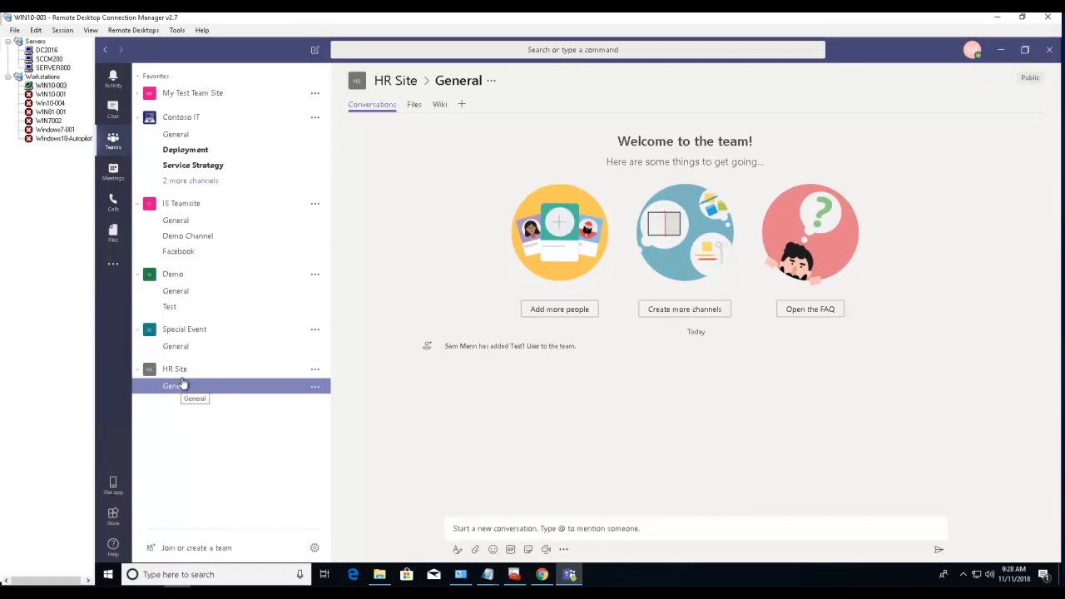
mouse_move(198, 386)
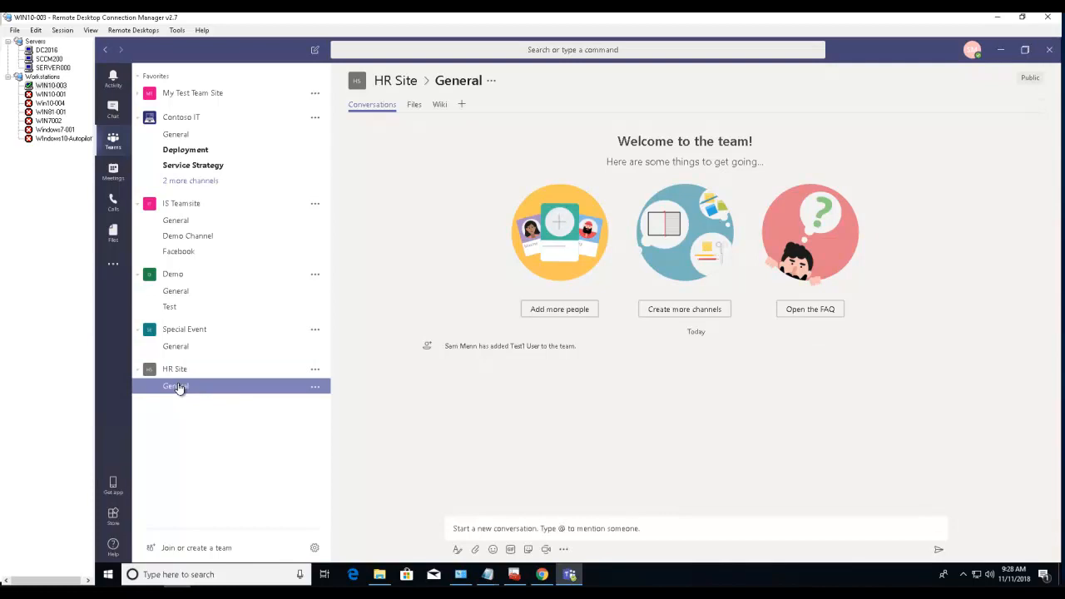
mouse_move(212, 391)
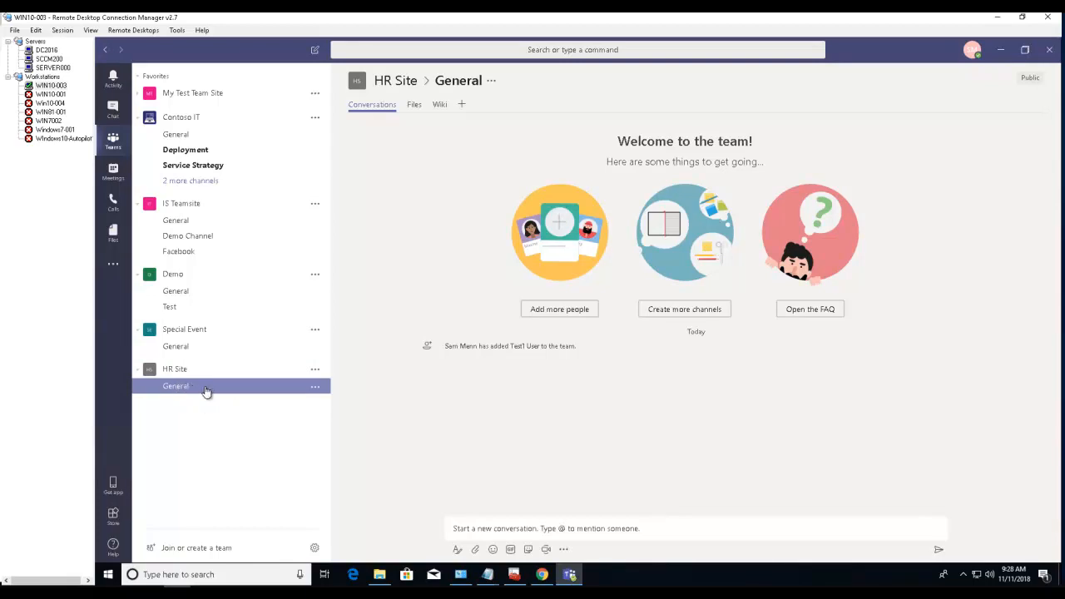
Select the HR Site team's General channel to view its welcome page
left_click(175, 370)
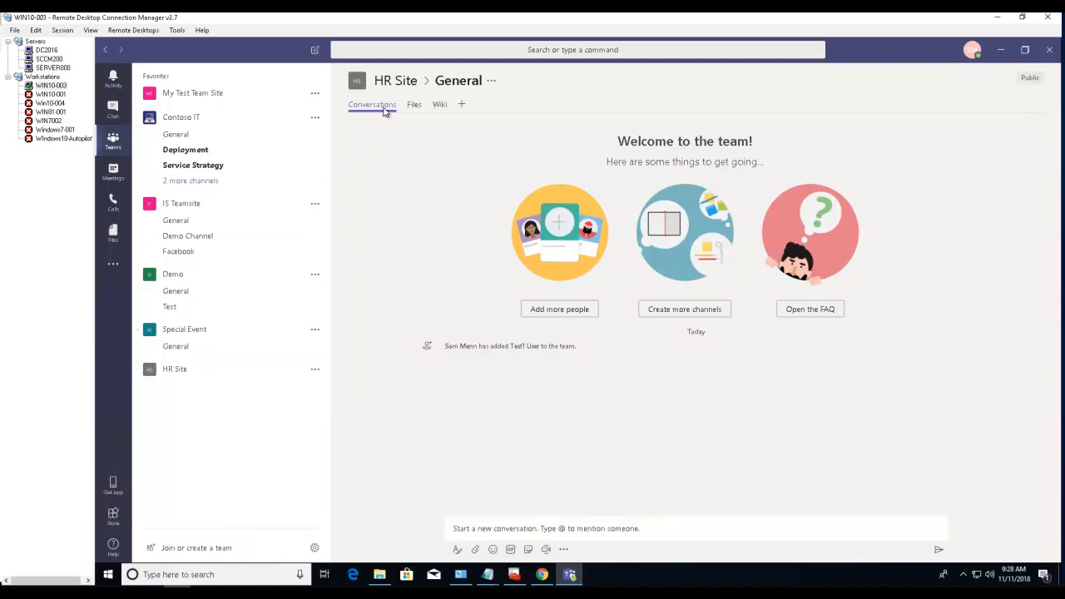
mouse_move(413, 103)
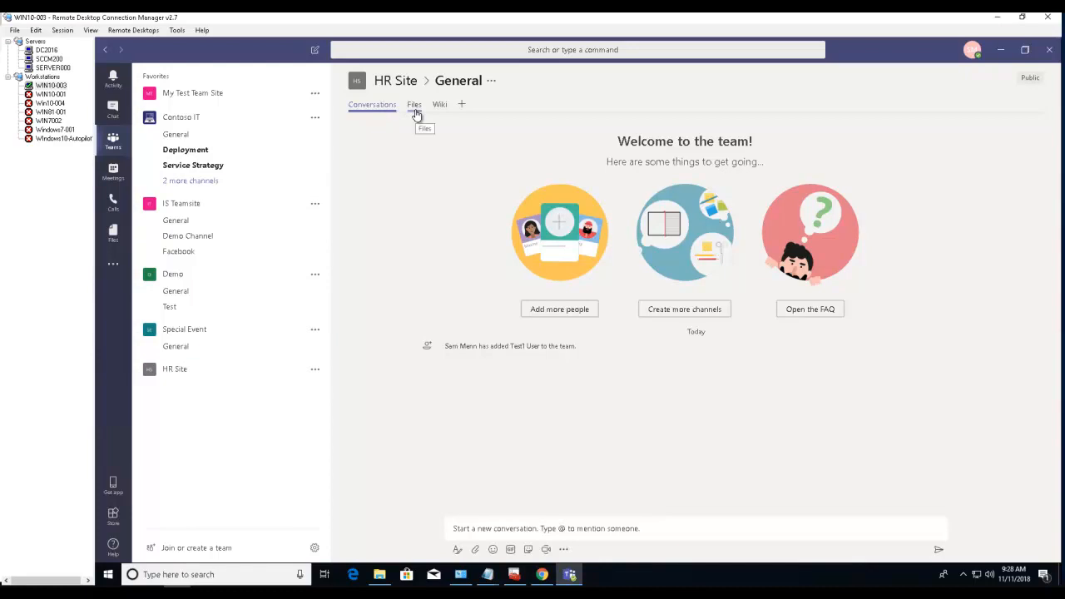
mouse_move(373, 104)
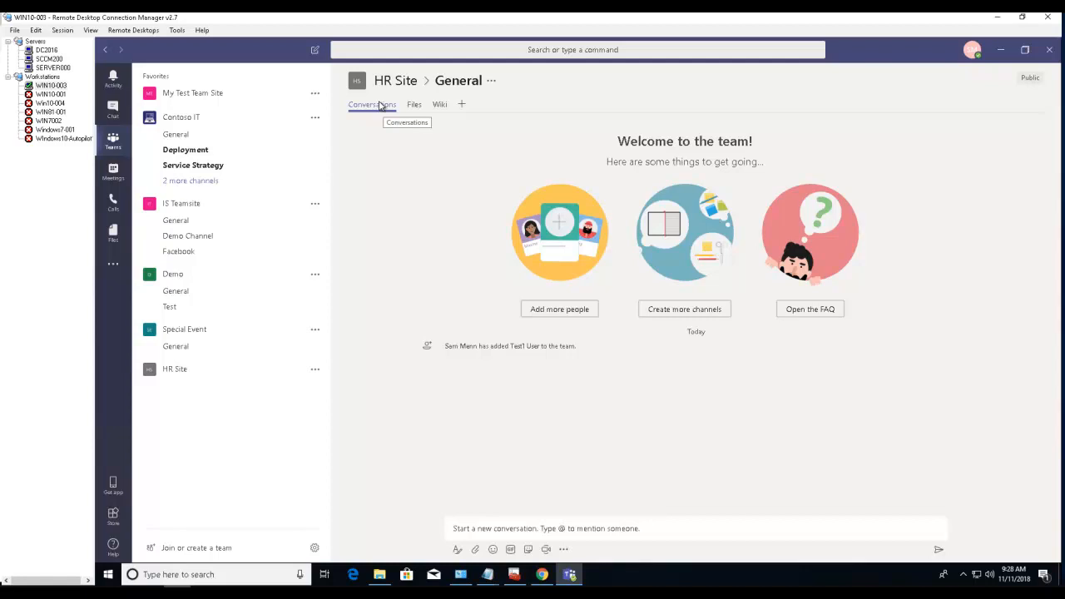
mouse_move(360, 396)
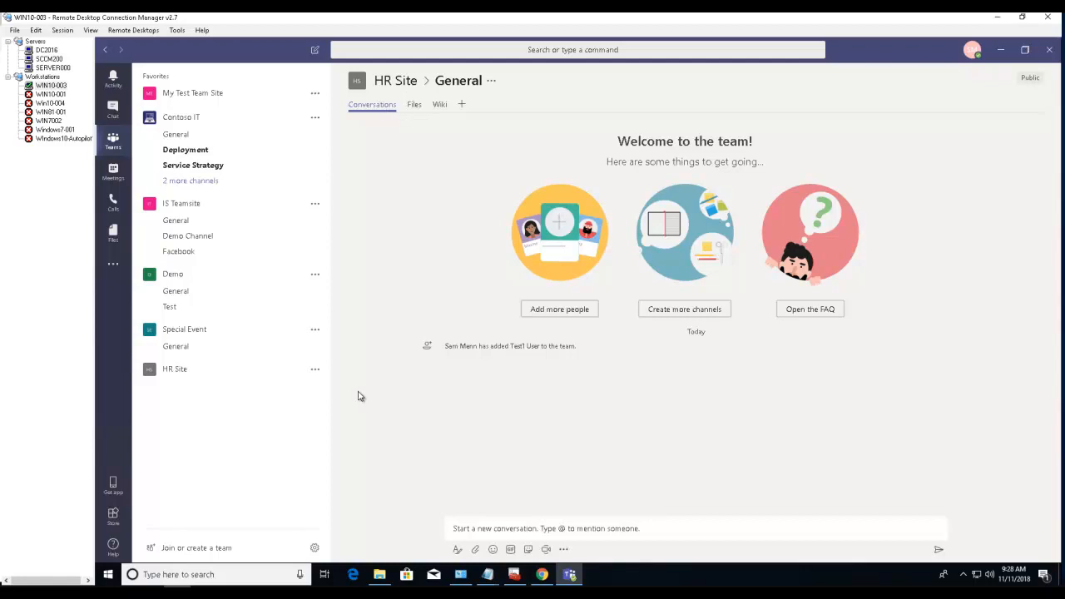
mouse_move(579, 325)
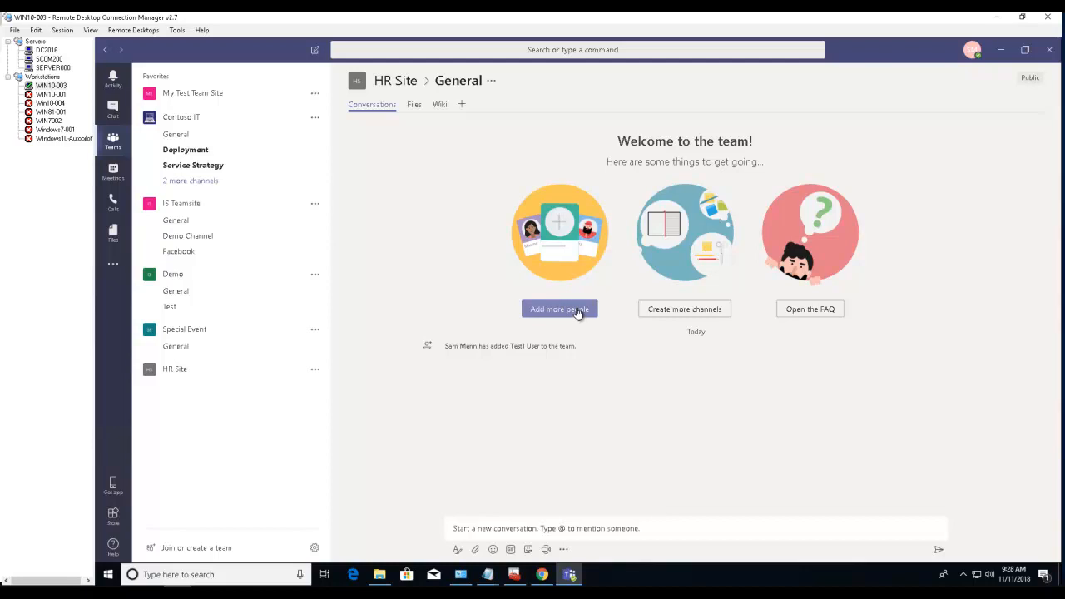
left_click(560, 308)
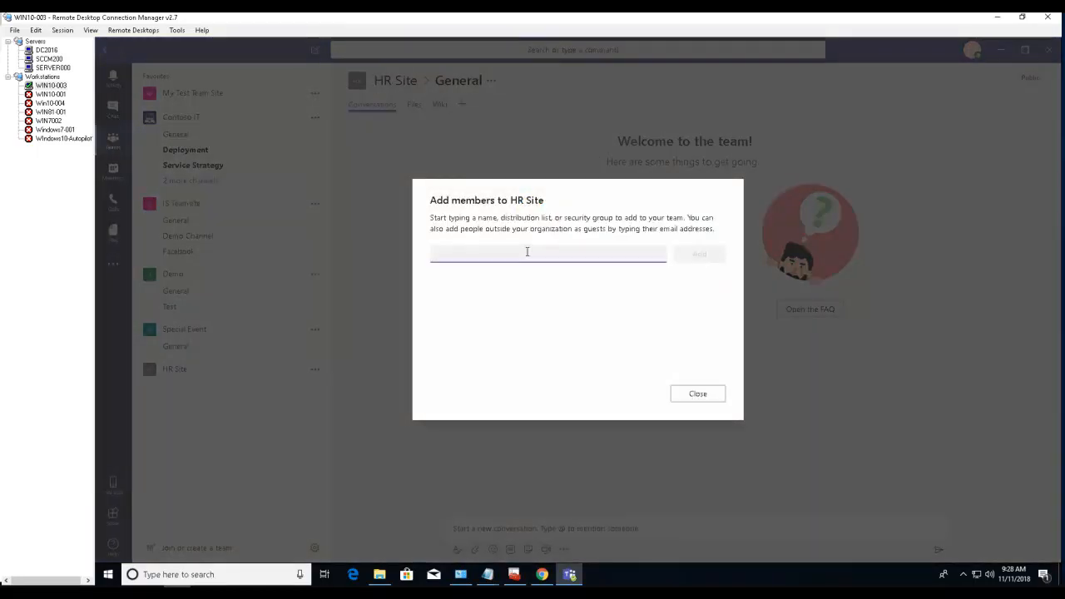
type("che")
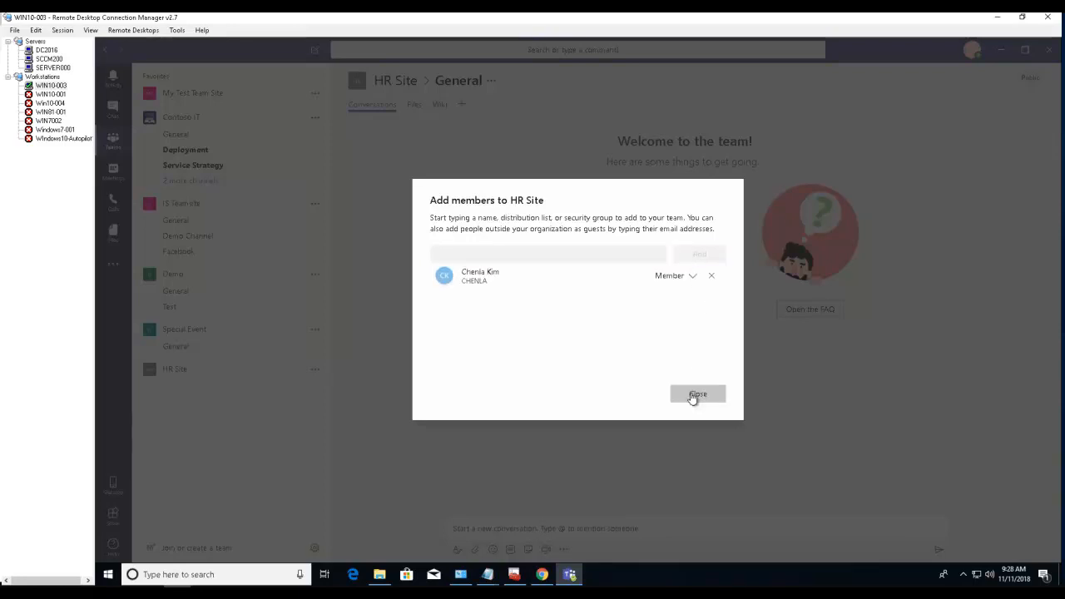
left_click(697, 393)
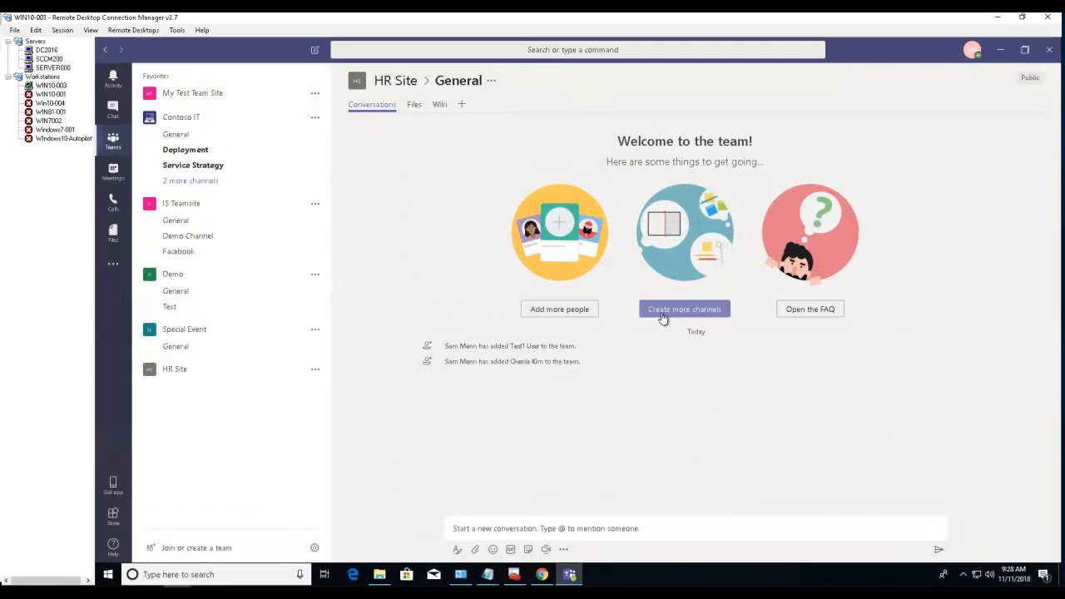
Create a new channel named 'Test' in the HR Site team
left_click(684, 308)
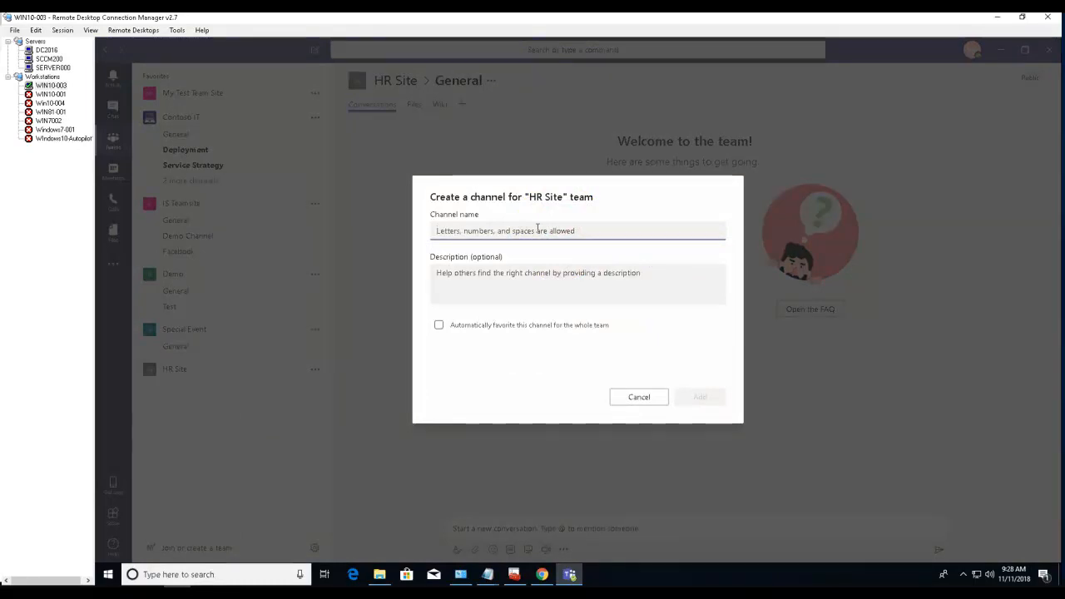
type("Test")
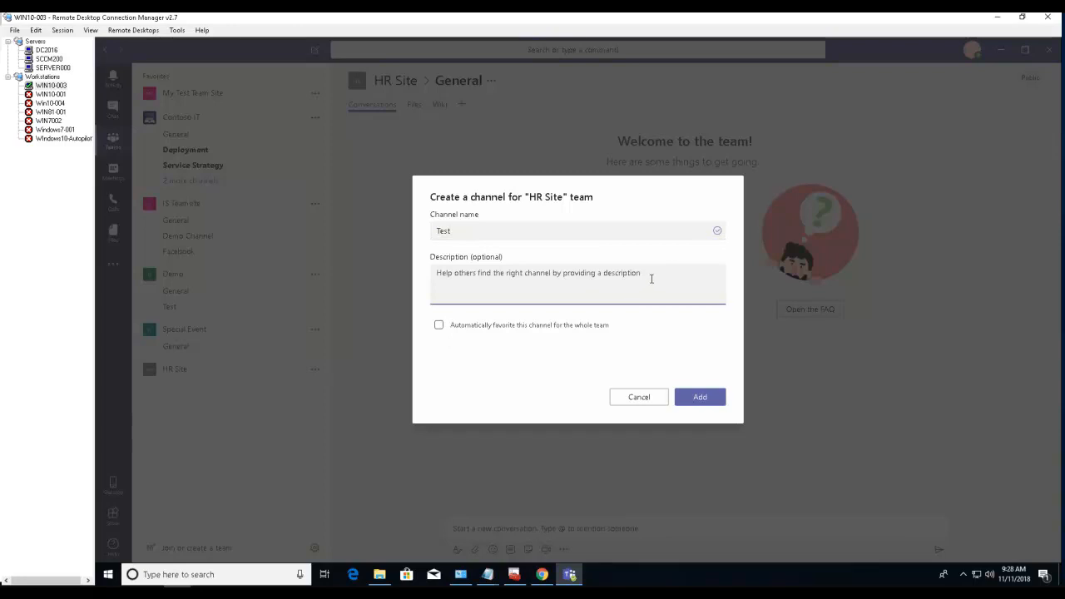
mouse_move(538, 341)
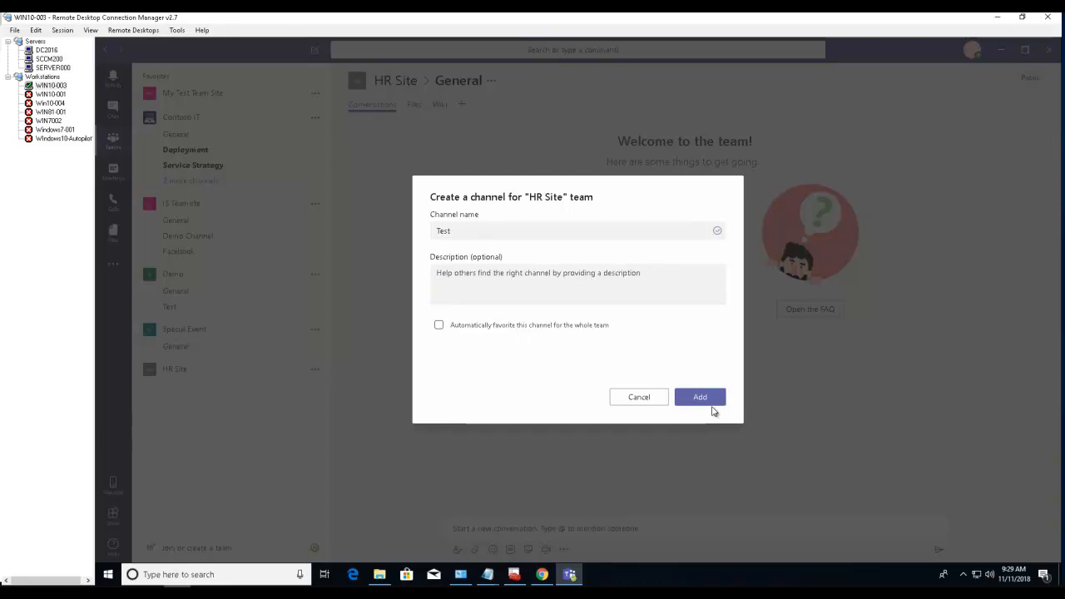
left_click(699, 396)
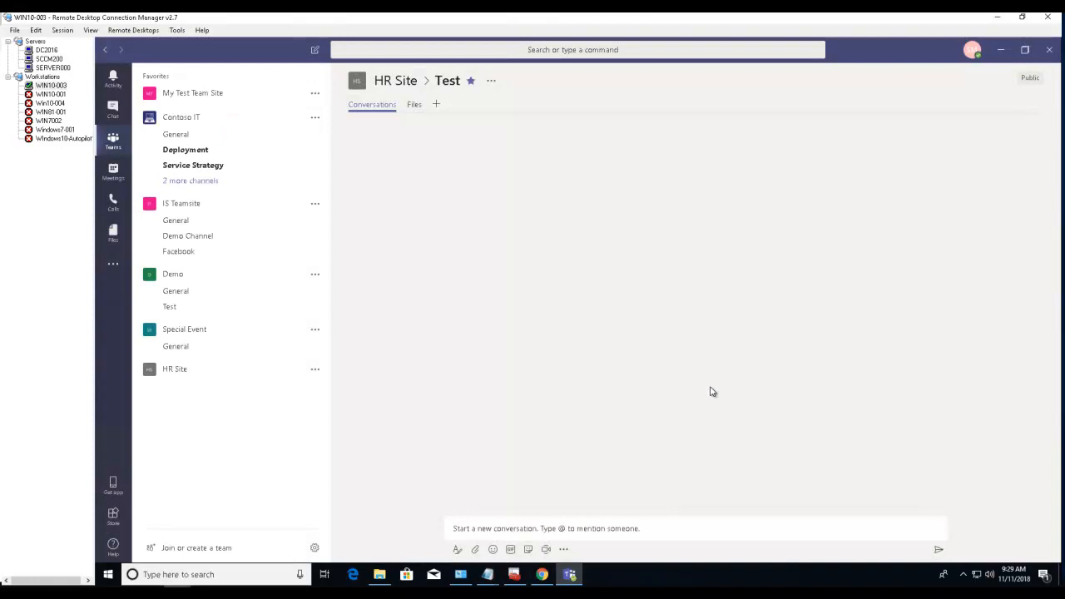
Expand and collapse the HR Site channel list in the team sidebar
left_click(177, 346)
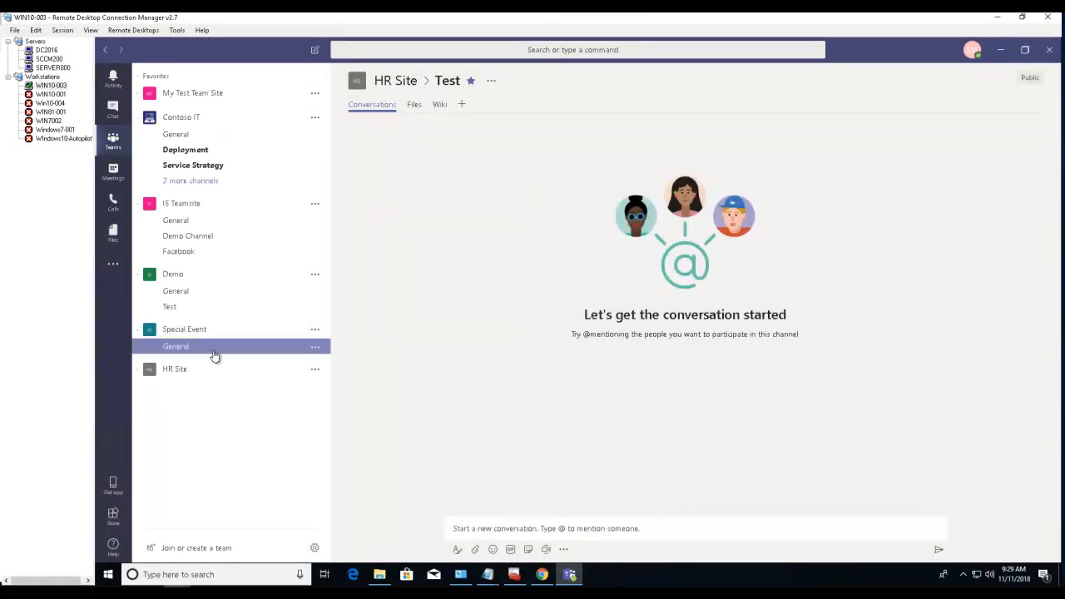
left_click(175, 370)
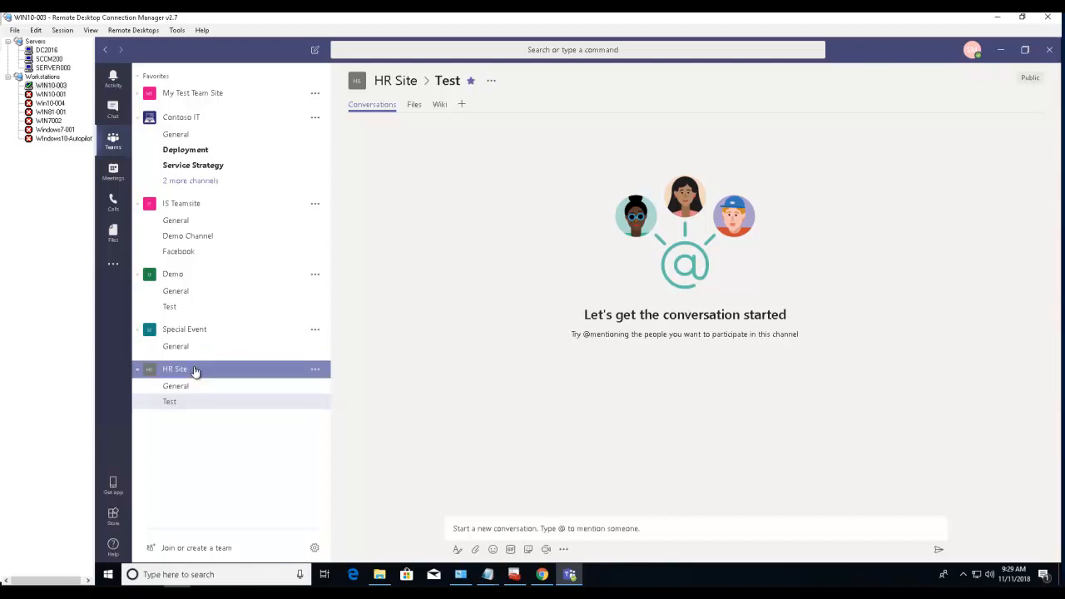
left_click(175, 370)
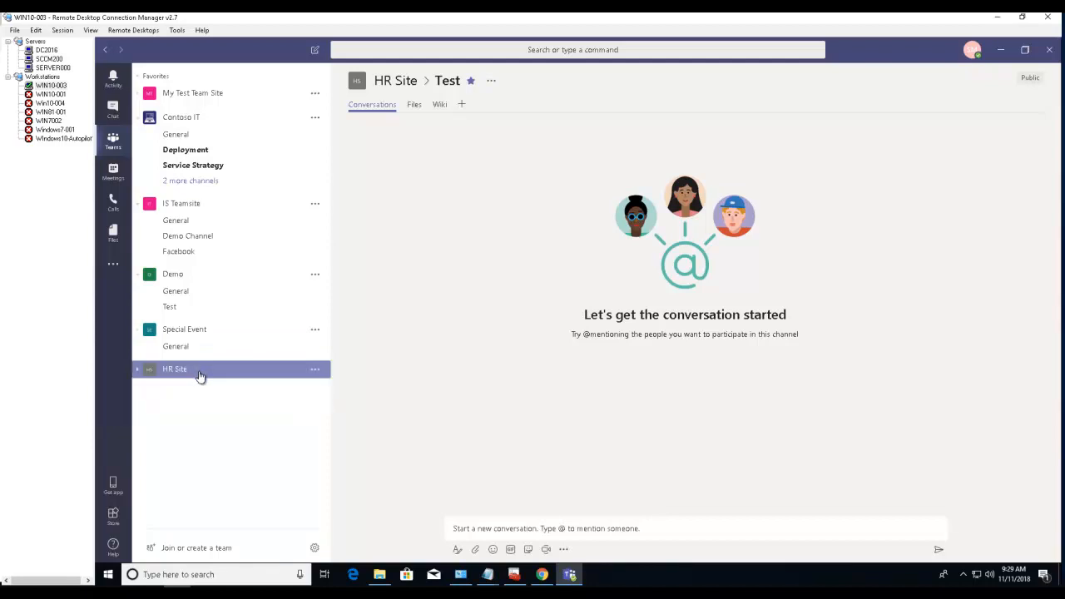
mouse_move(492, 80)
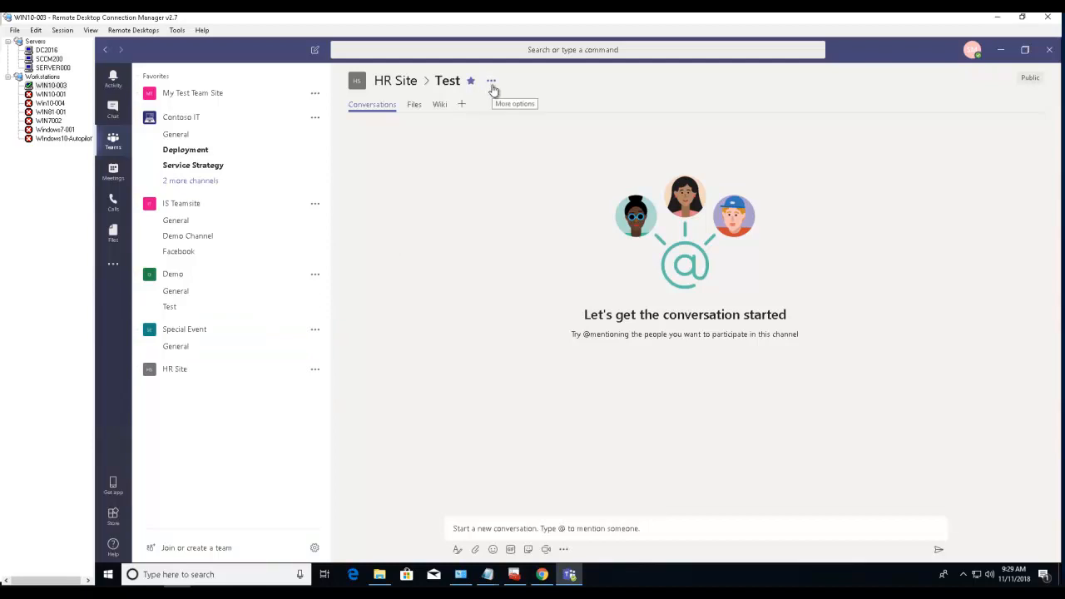
mouse_move(479, 94)
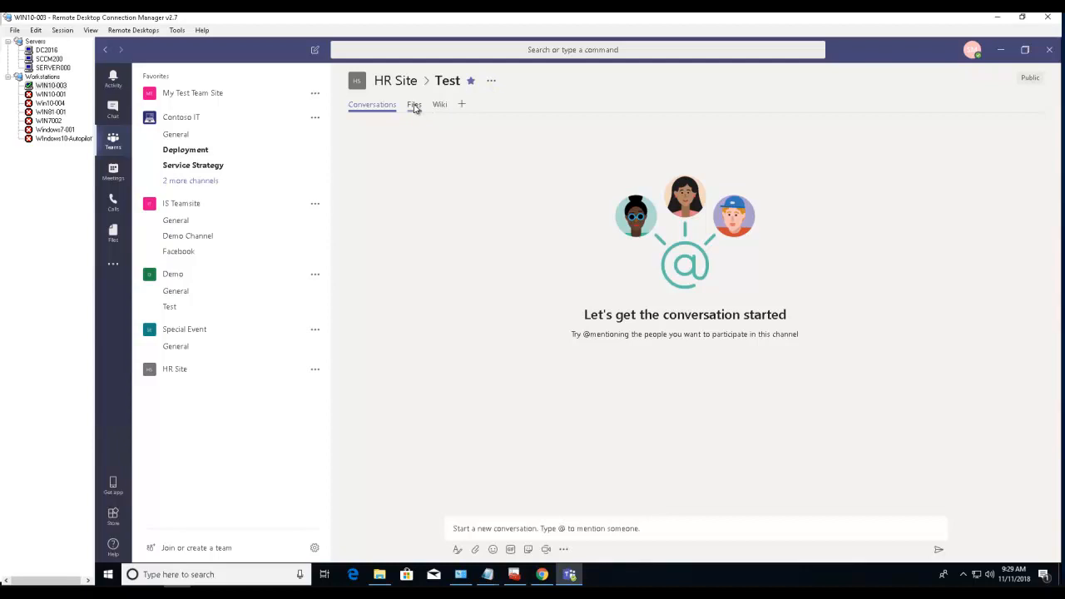
View the Test channel's Files tab, then its Wiki tab
left_click(413, 103)
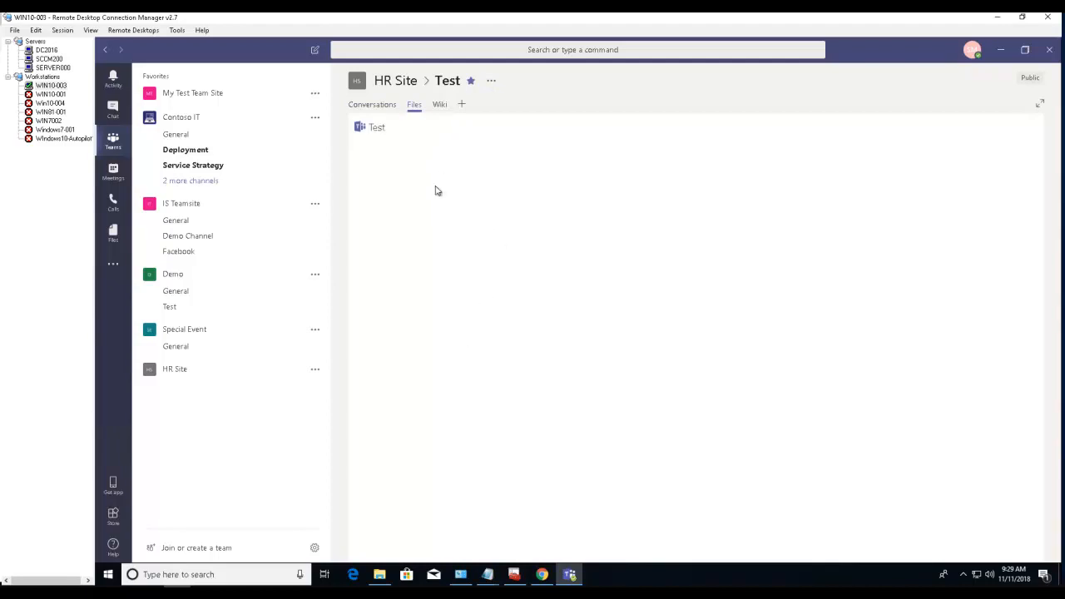
left_click(412, 103)
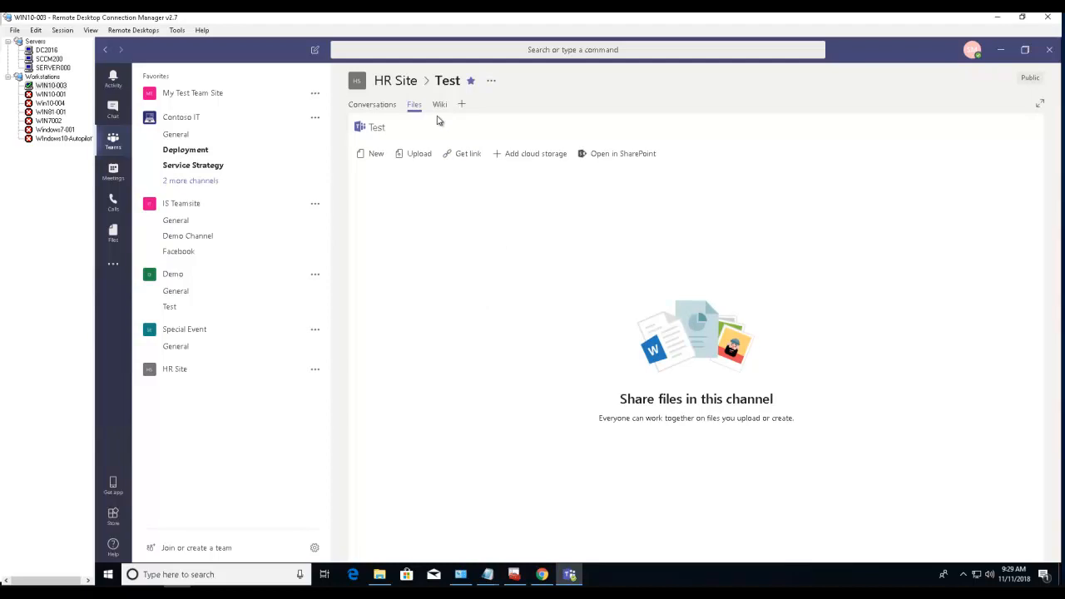
mouse_move(440, 104)
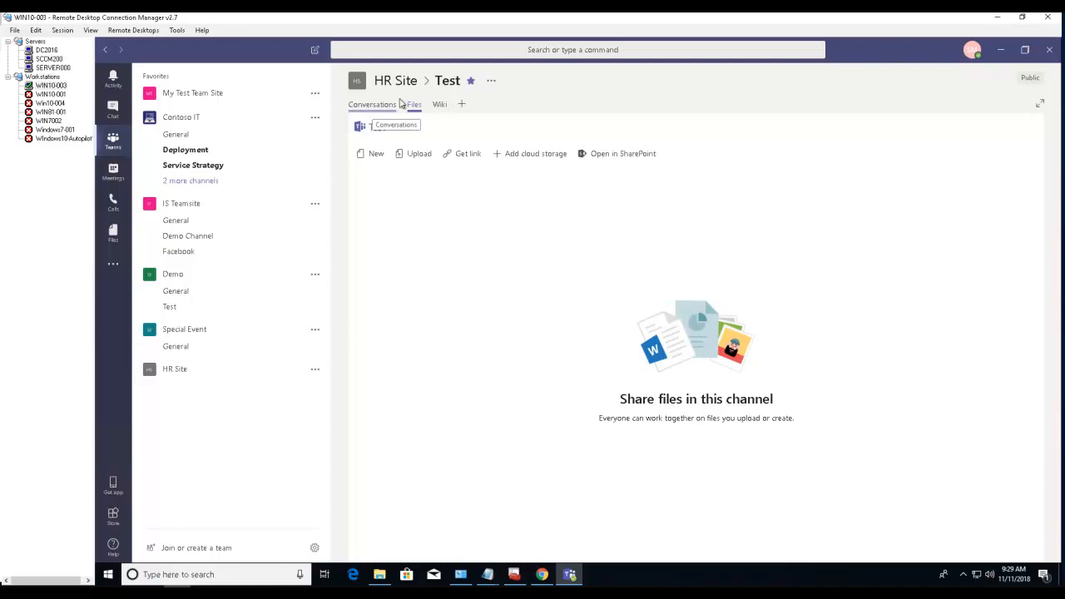
left_click(440, 103)
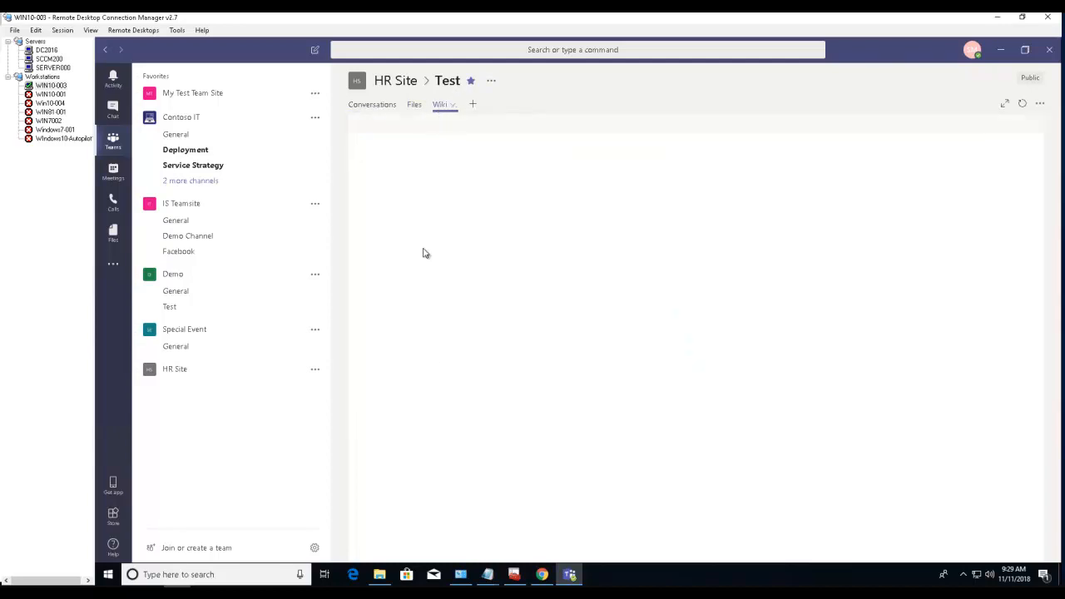